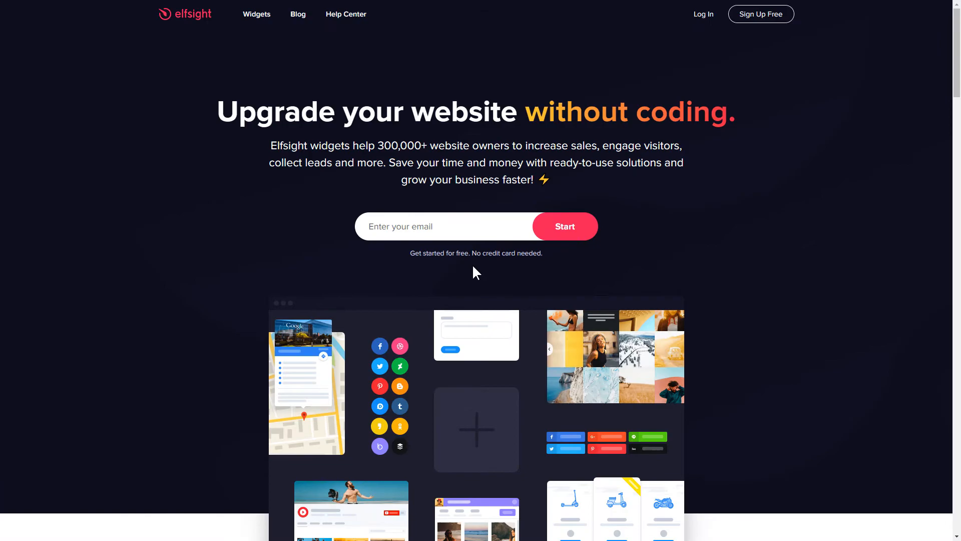
mouse_move(257, 14)
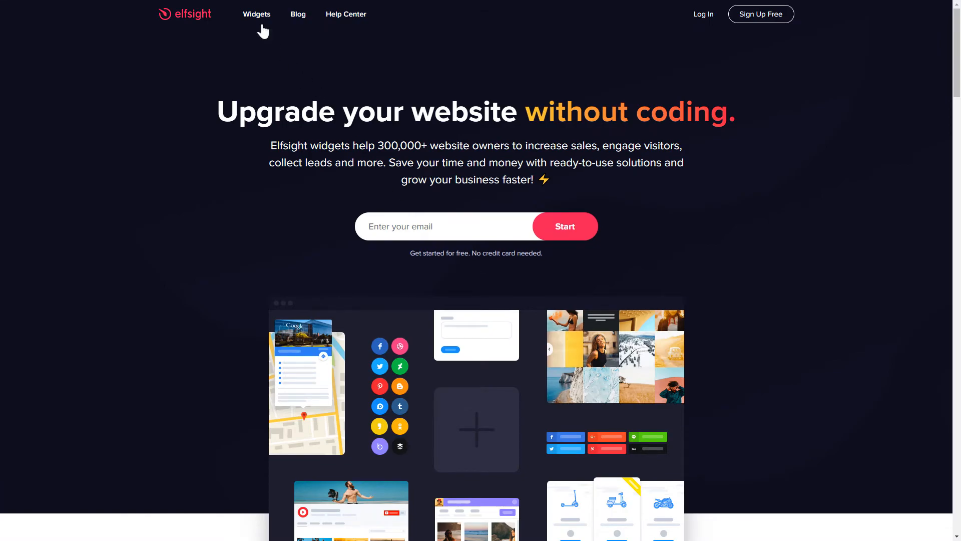
Open the PDF Embed widget page from Elfsight's Widgets menu
click(256, 14)
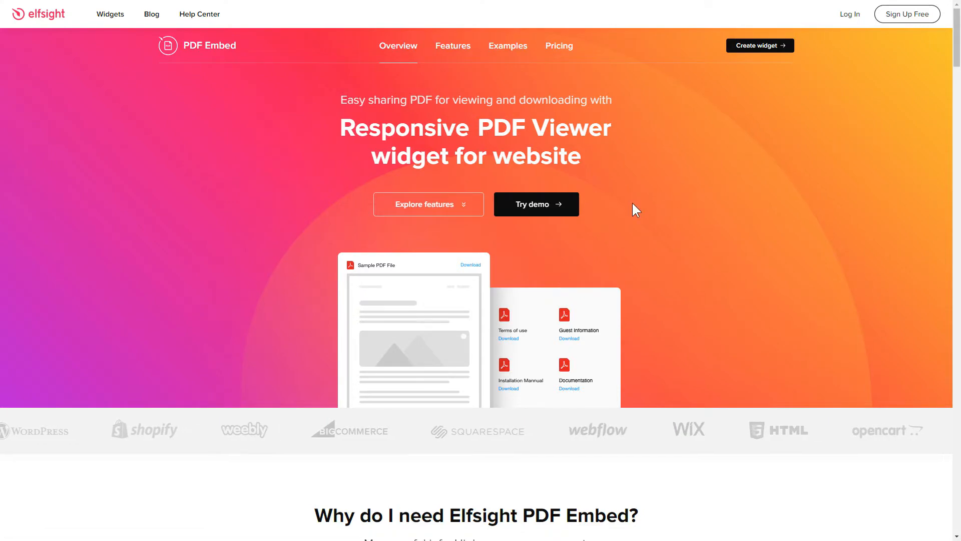
Create a PDF viewer widget, preview Product Manuals and magazine archive templates, then choose Embed PDF File
click(759, 45)
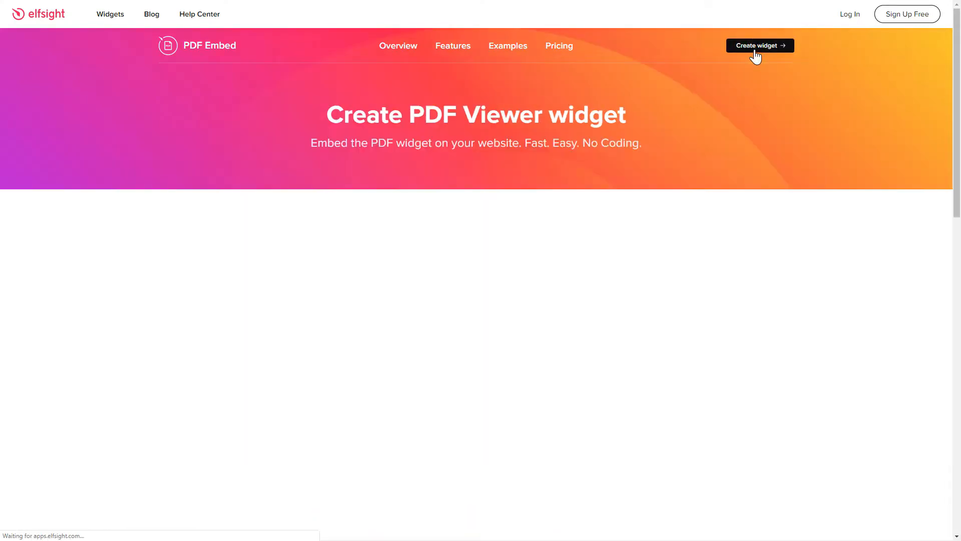
click(759, 46)
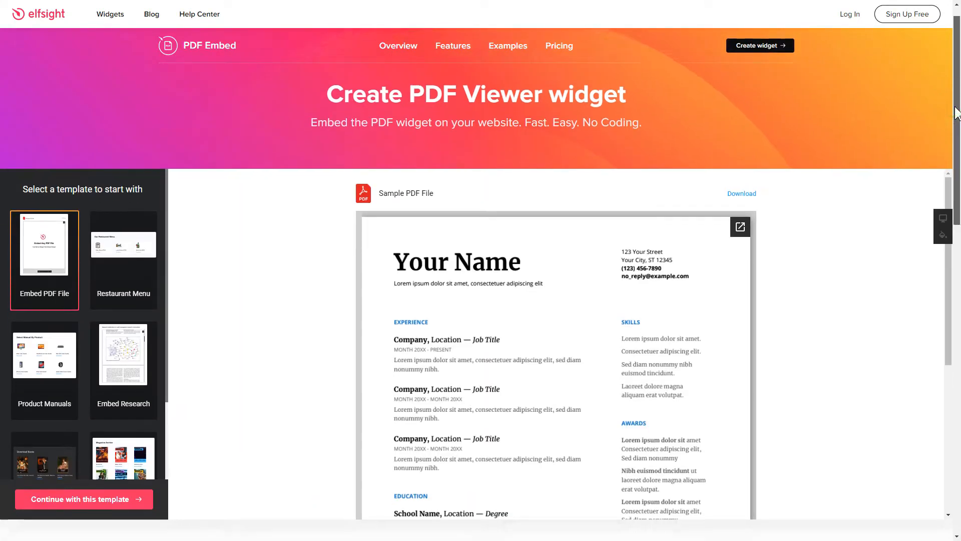
scroll(down, 3)
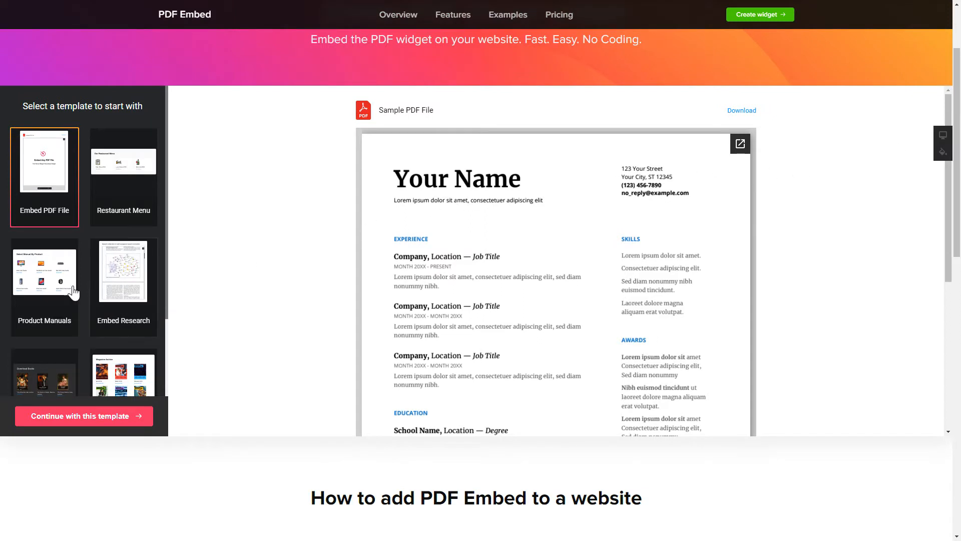
click(44, 270)
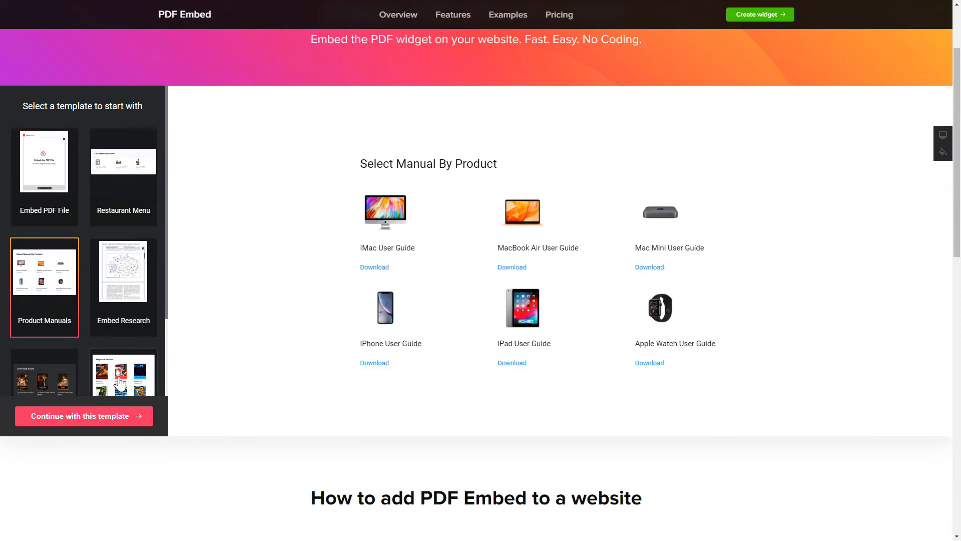
click(123, 372)
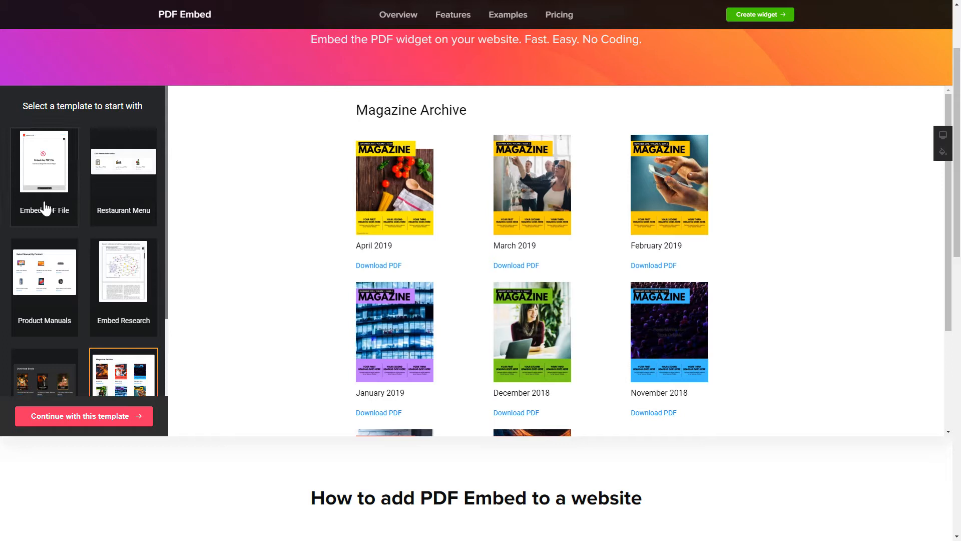
click(44, 176)
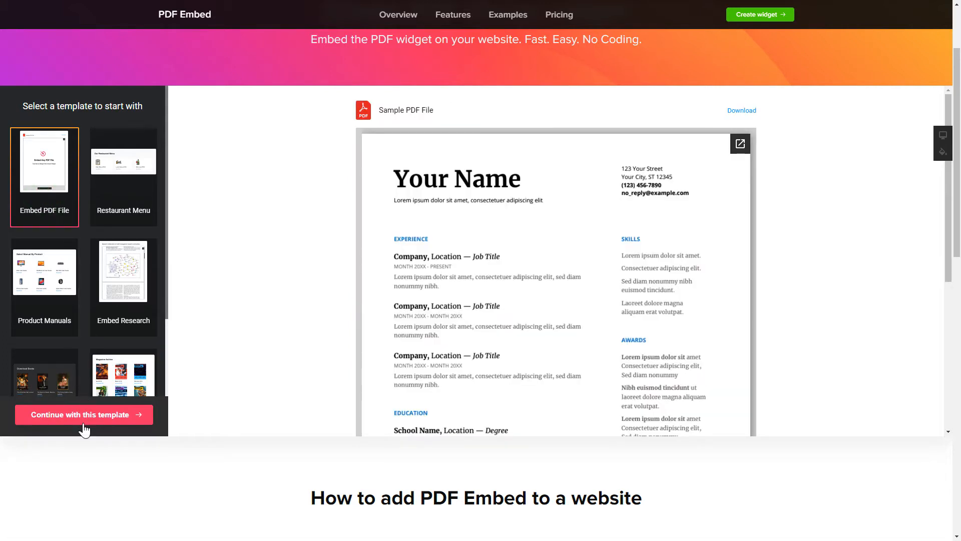
Continue with Embed PDF File, skip uploading, review Layout and Style, and return to Content
click(84, 415)
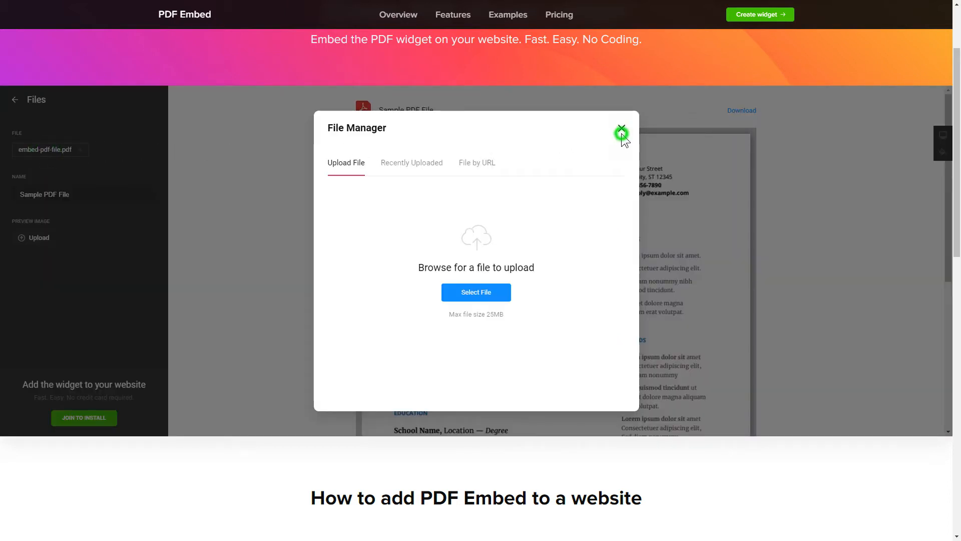
click(620, 132)
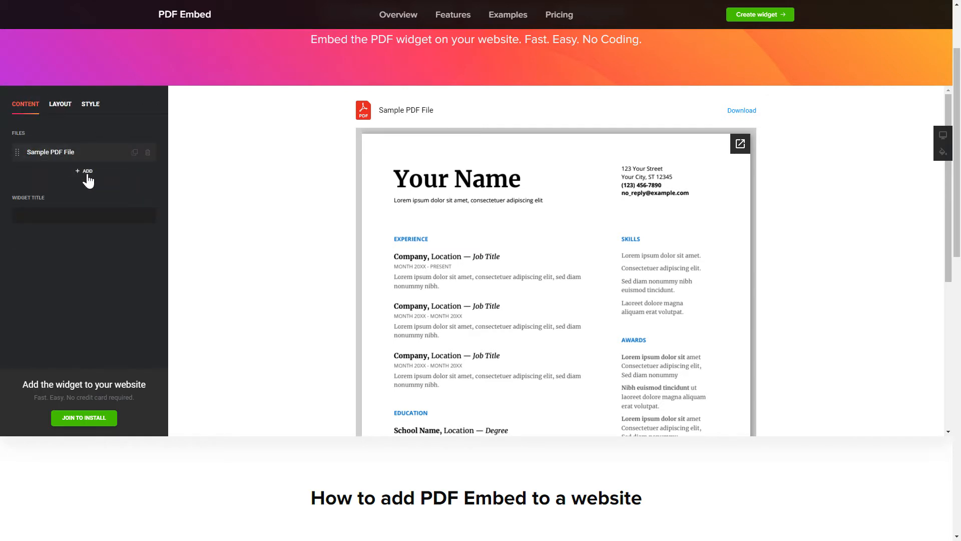
click(60, 104)
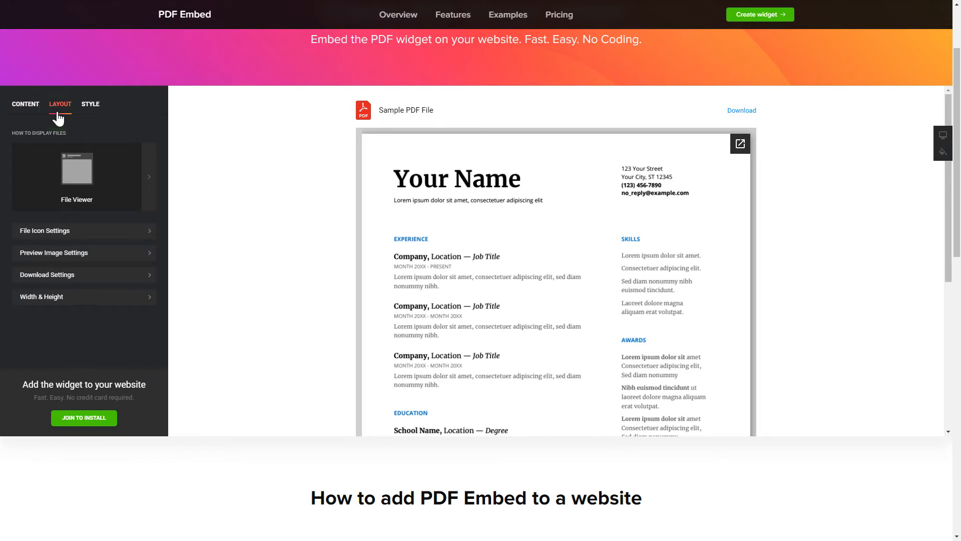
click(90, 104)
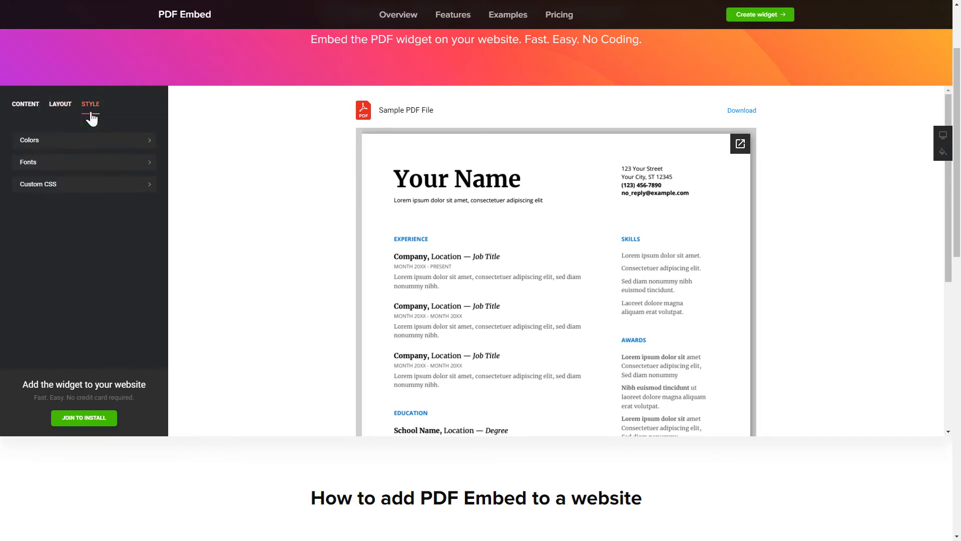
click(26, 104)
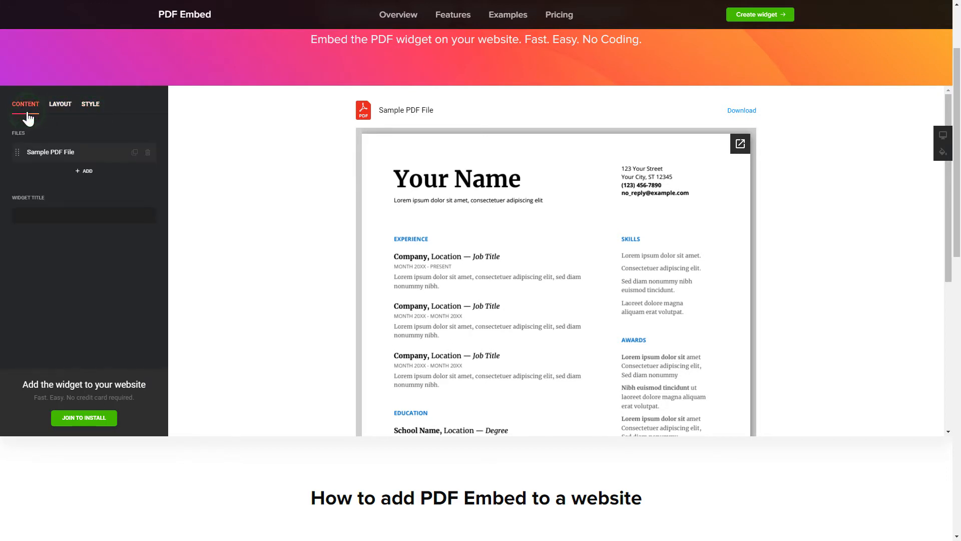
click(84, 417)
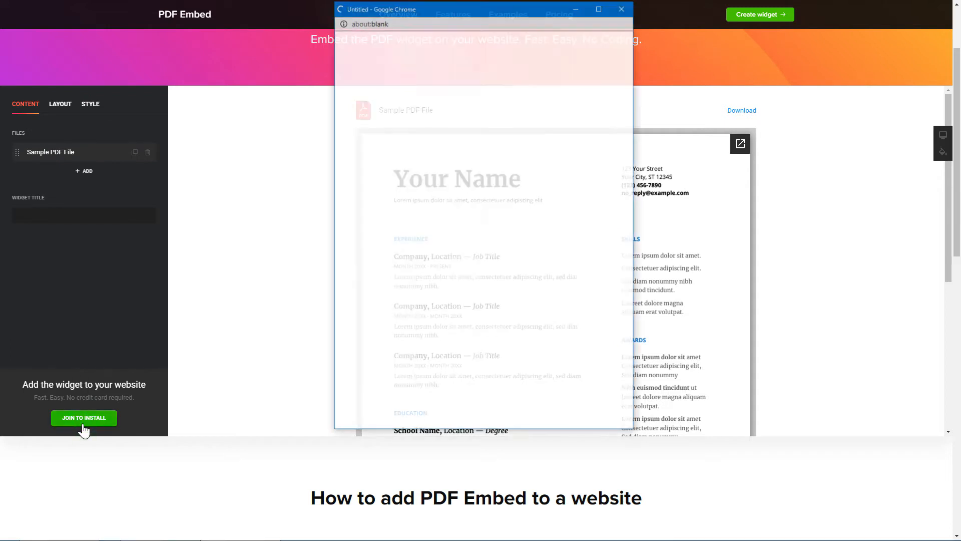
click(84, 417)
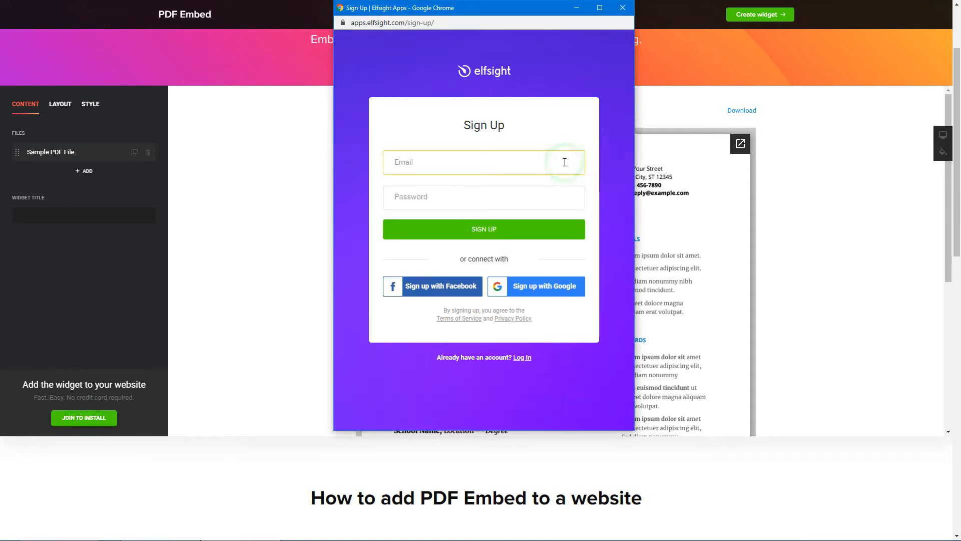
text(example@elfsight.com)
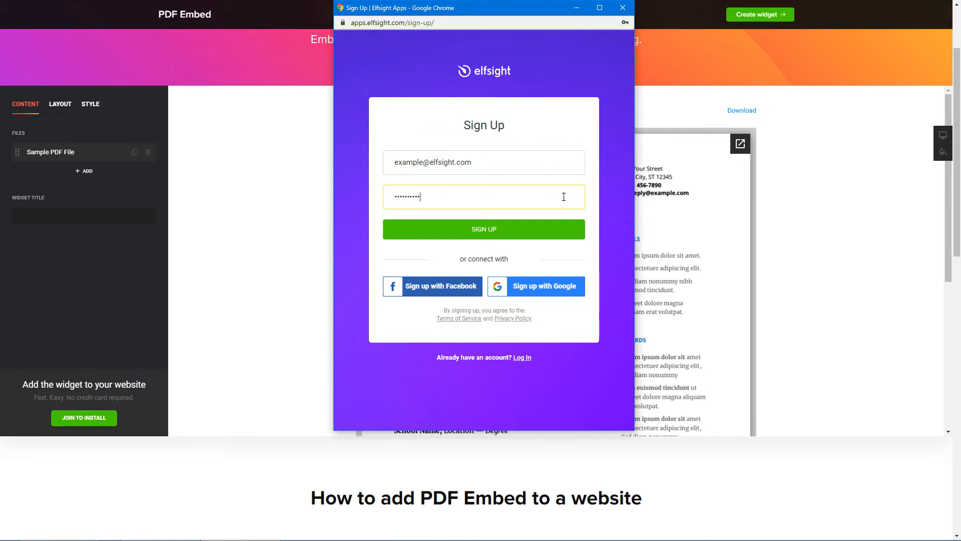
click(484, 229)
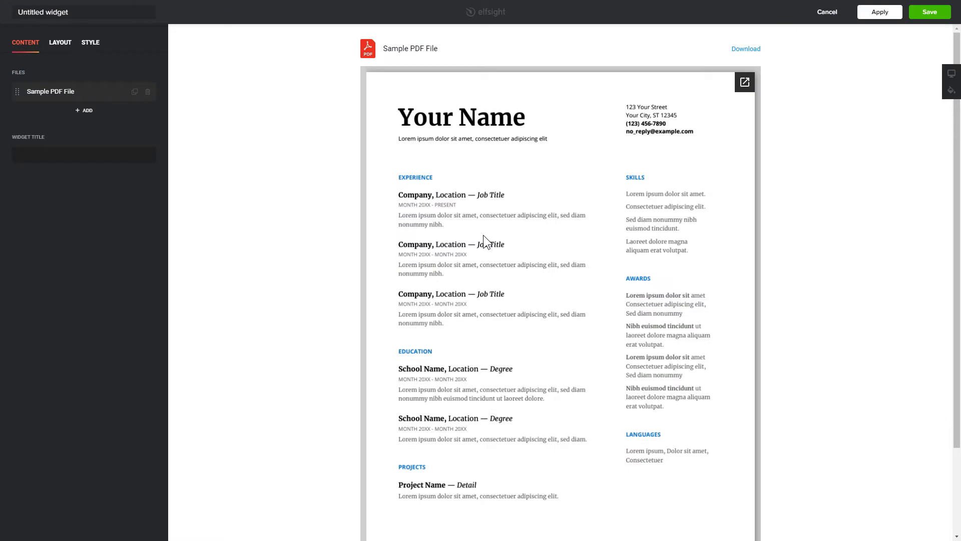
Save the widget on the free Lite plan and copy its installation code
click(929, 12)
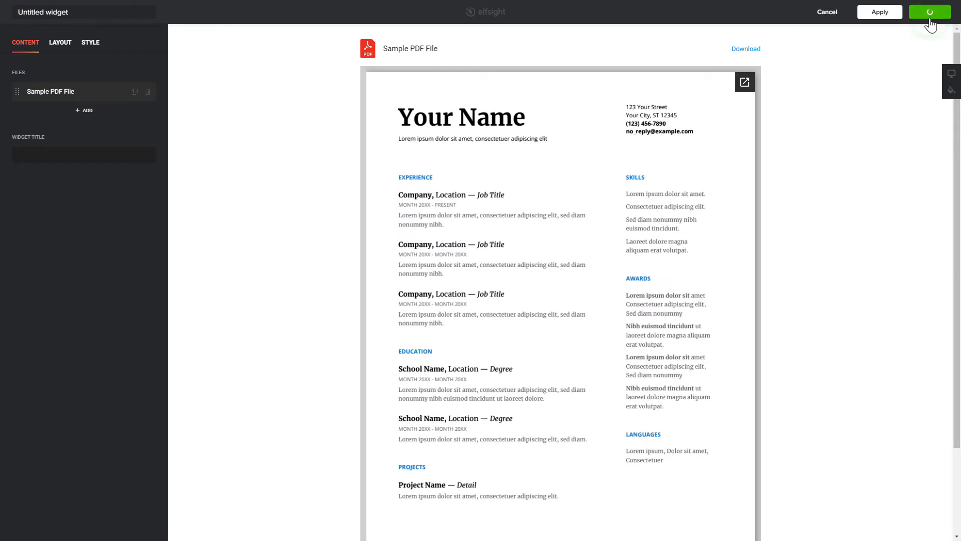
click(928, 11)
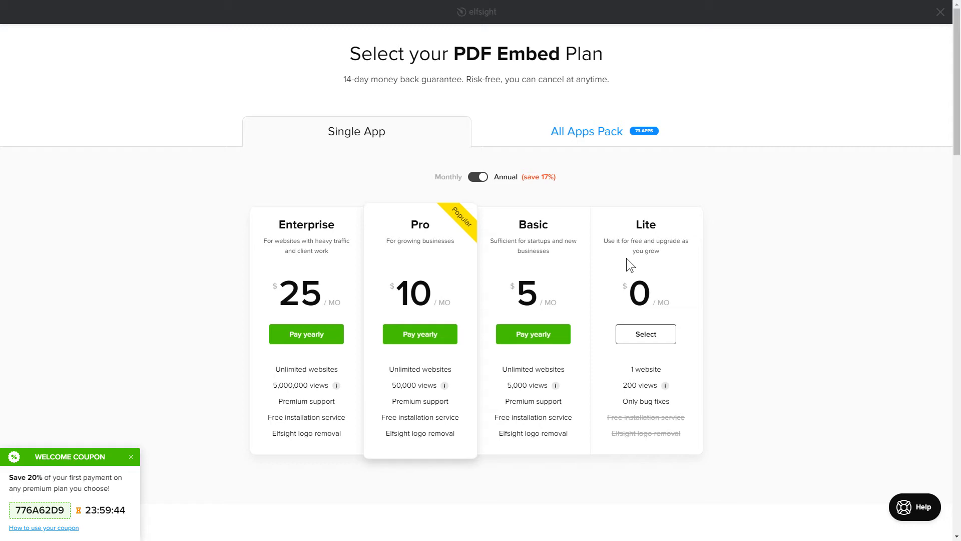
mouse_move(210, 302)
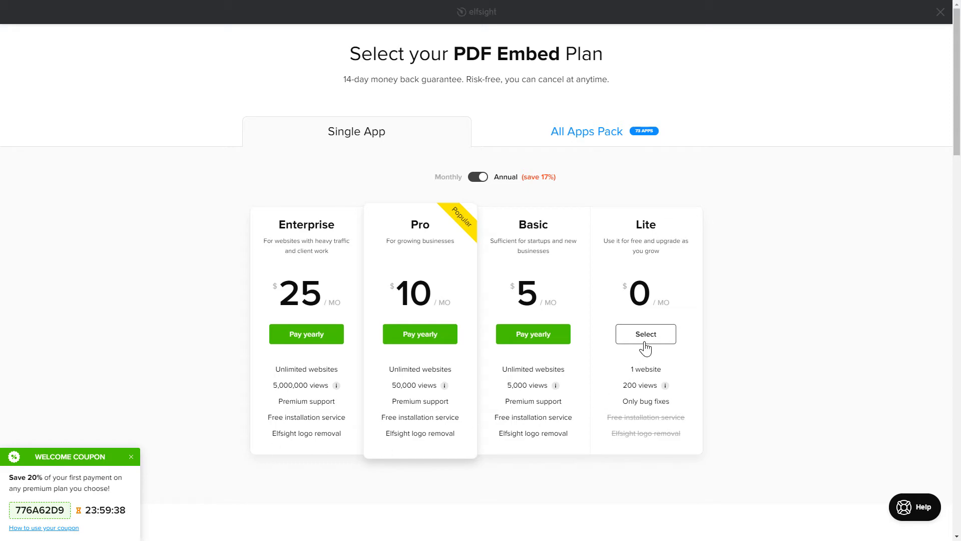
click(644, 334)
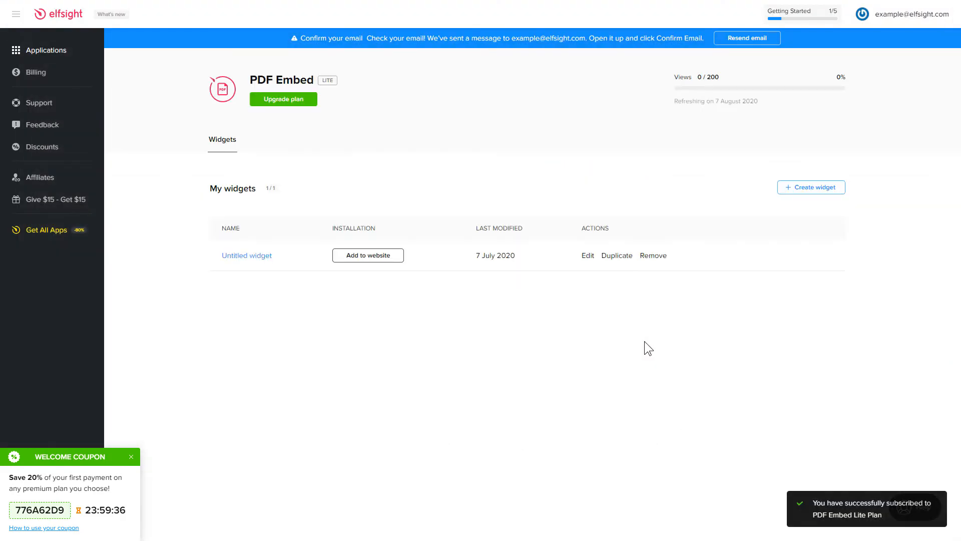
click(367, 254)
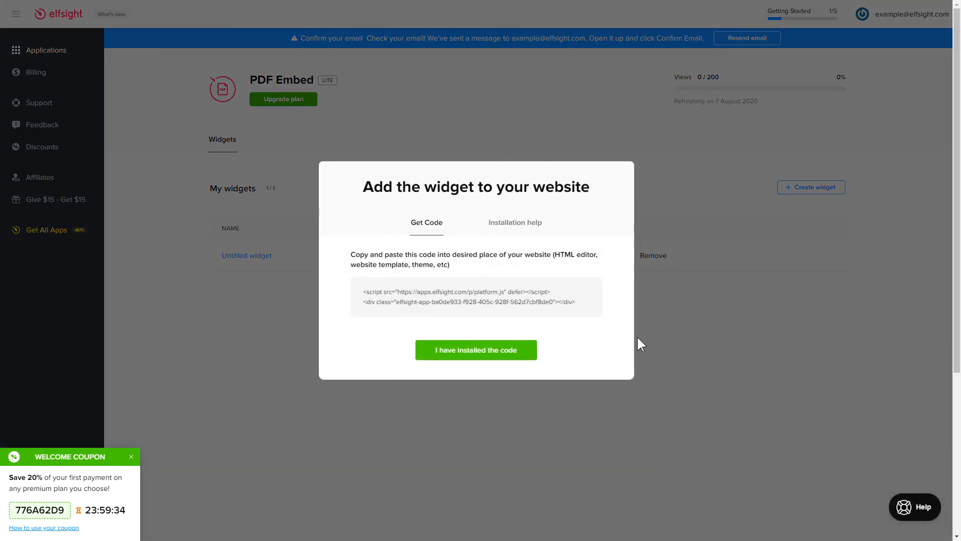
click(475, 296)
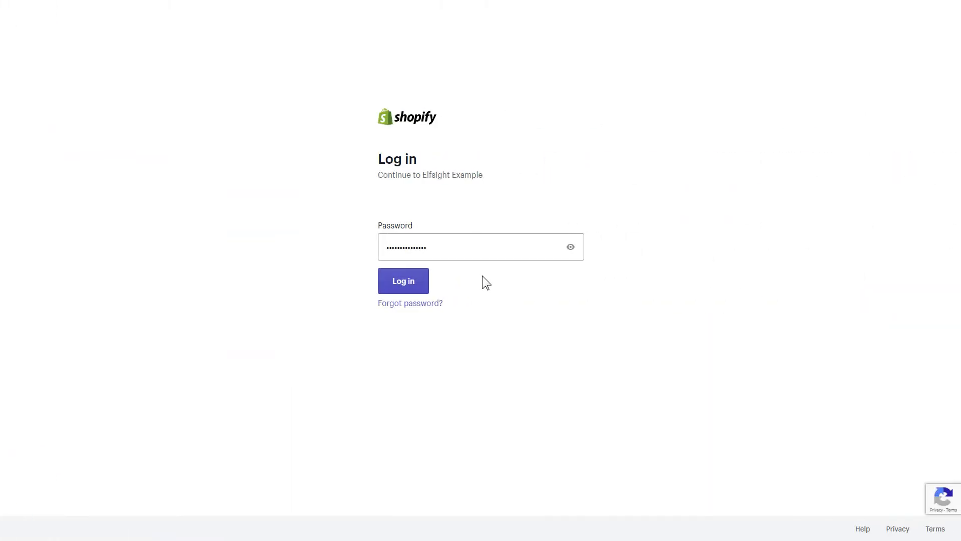
Log in to Shopify and open the Debut theme in the customizer from Online Store > Themes
click(402, 281)
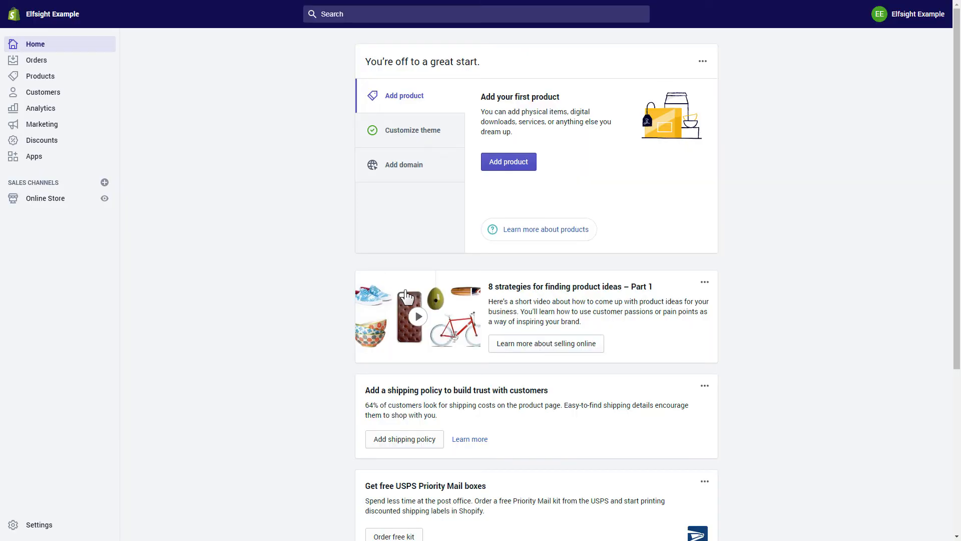
mouse_move(406, 297)
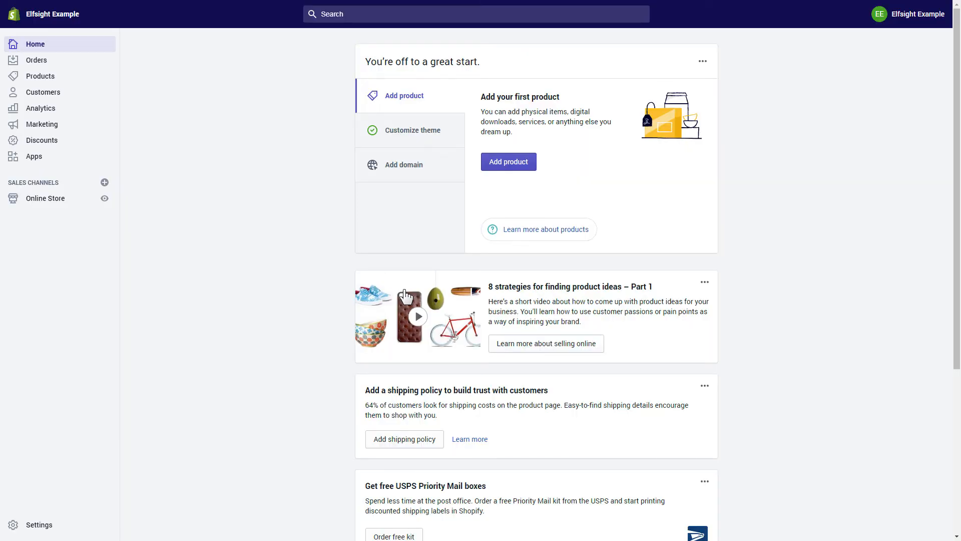
click(46, 198)
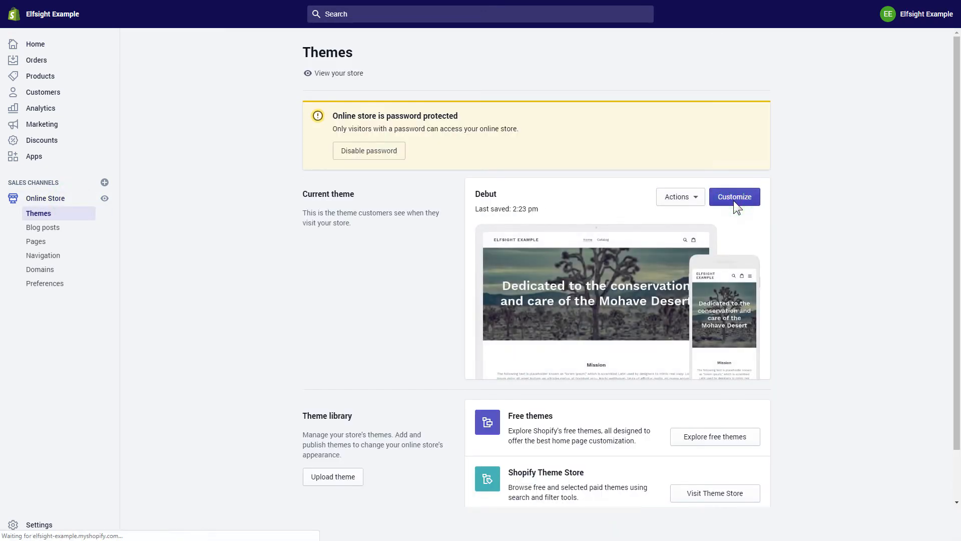
click(734, 197)
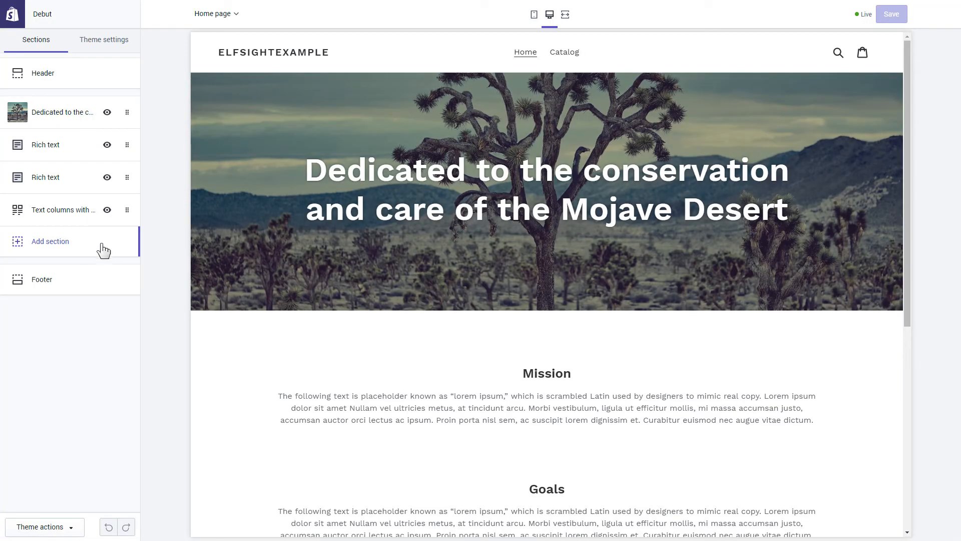
Add a Custom content section to the Debut home page and delete its default text and image blocks
click(50, 241)
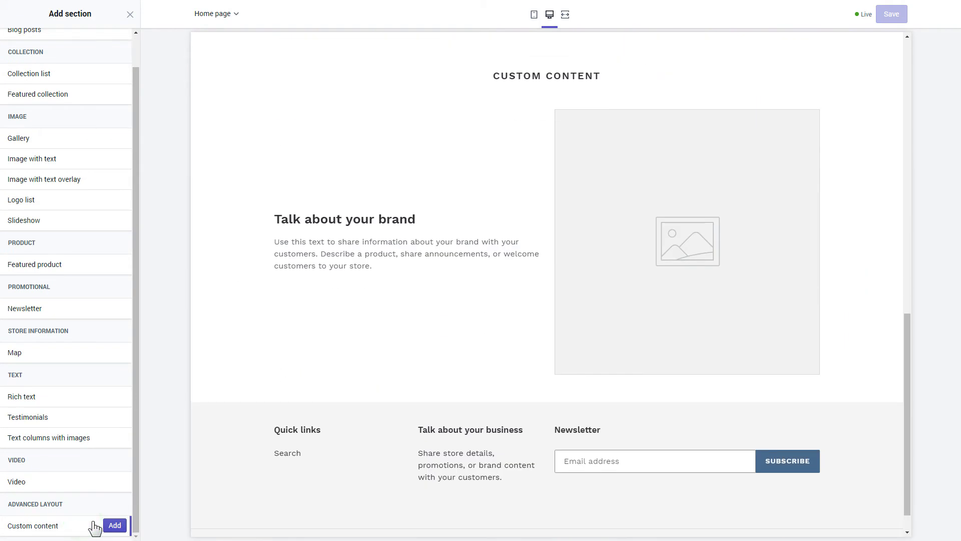
click(114, 525)
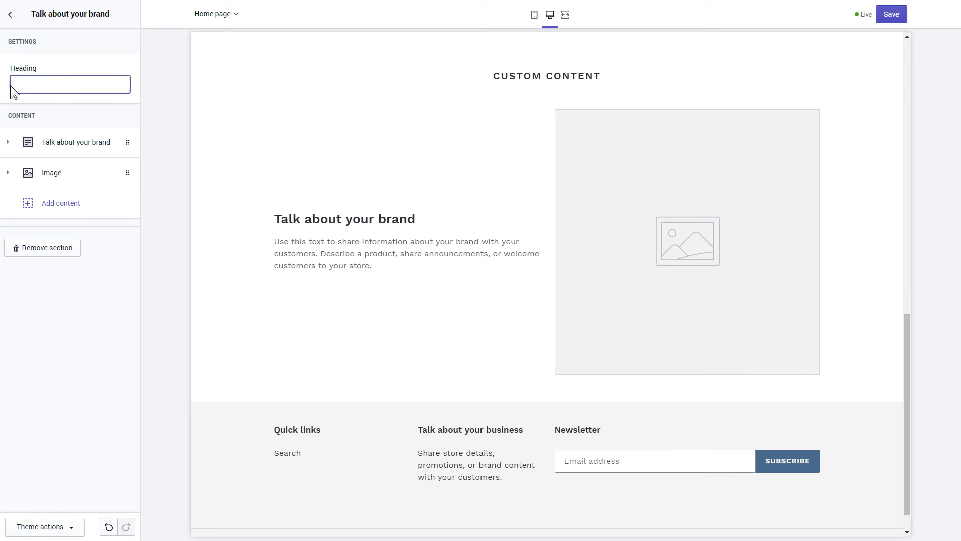
click(76, 142)
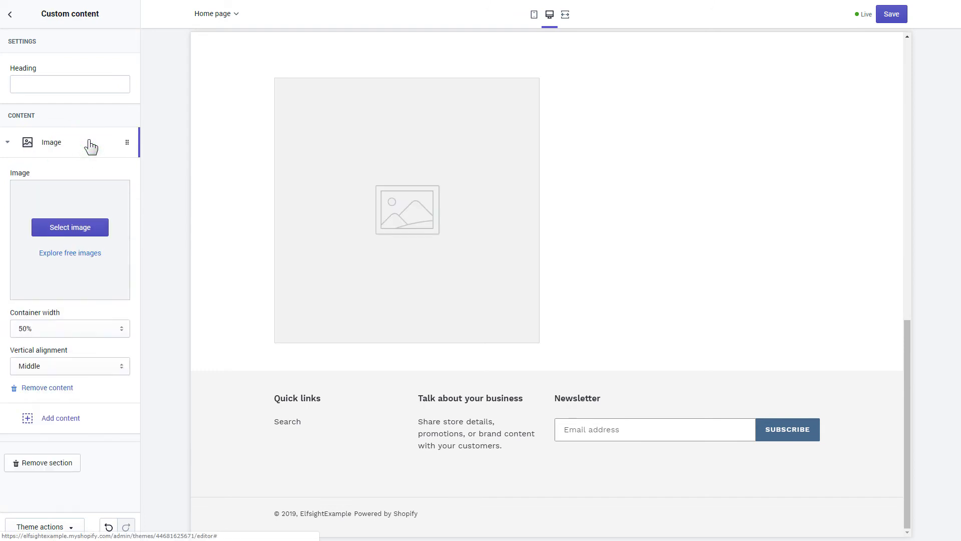
click(47, 387)
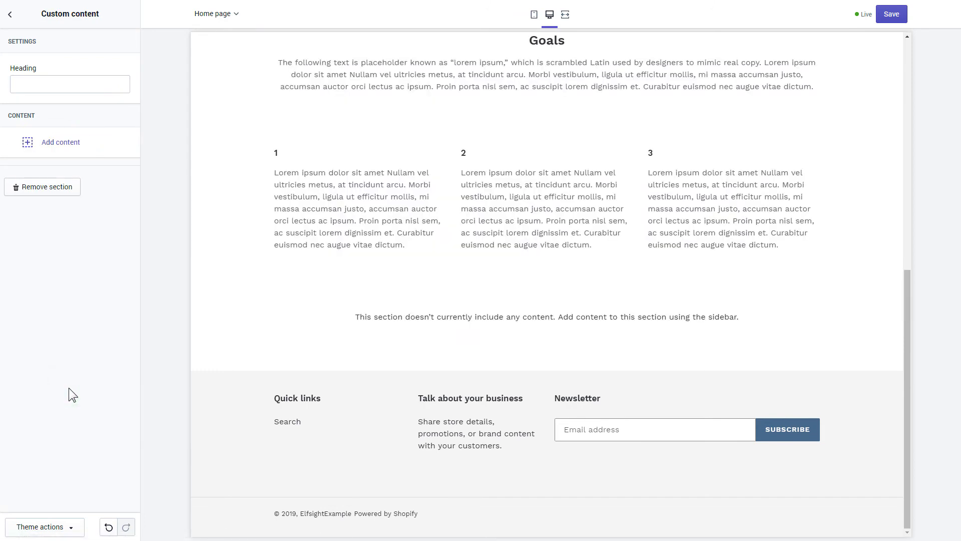
Paste the Elfsight code into a new Custom HTML block at 100% container width and save
click(60, 141)
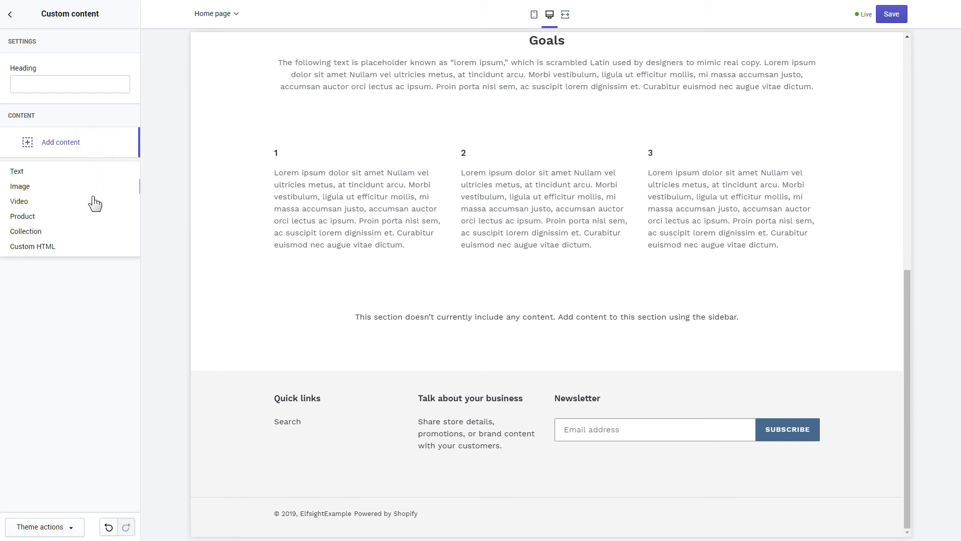
click(33, 246)
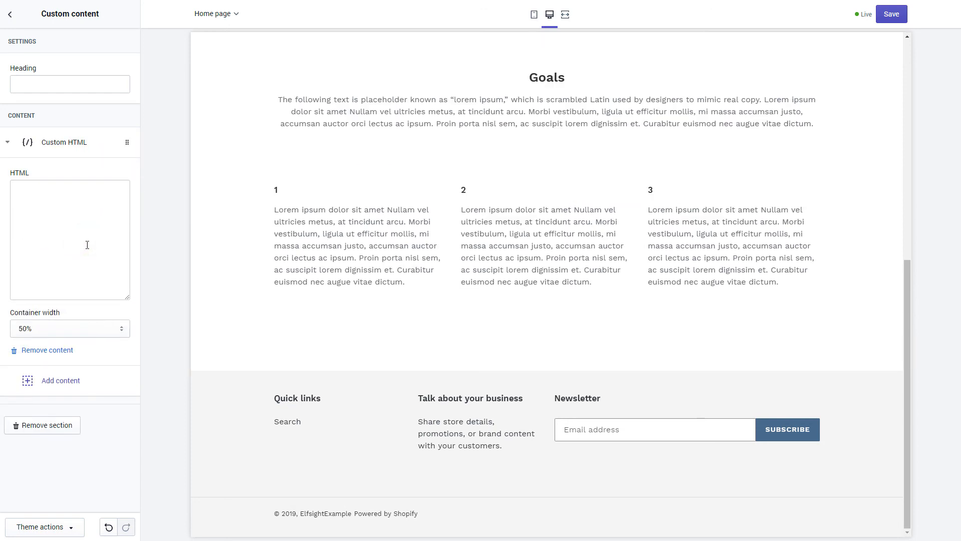
right_click(86, 243)
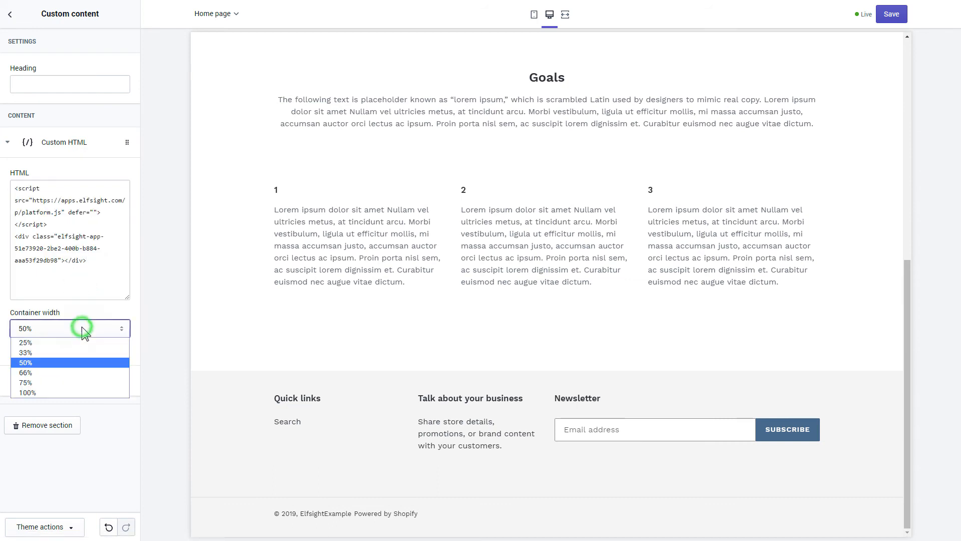
click(28, 393)
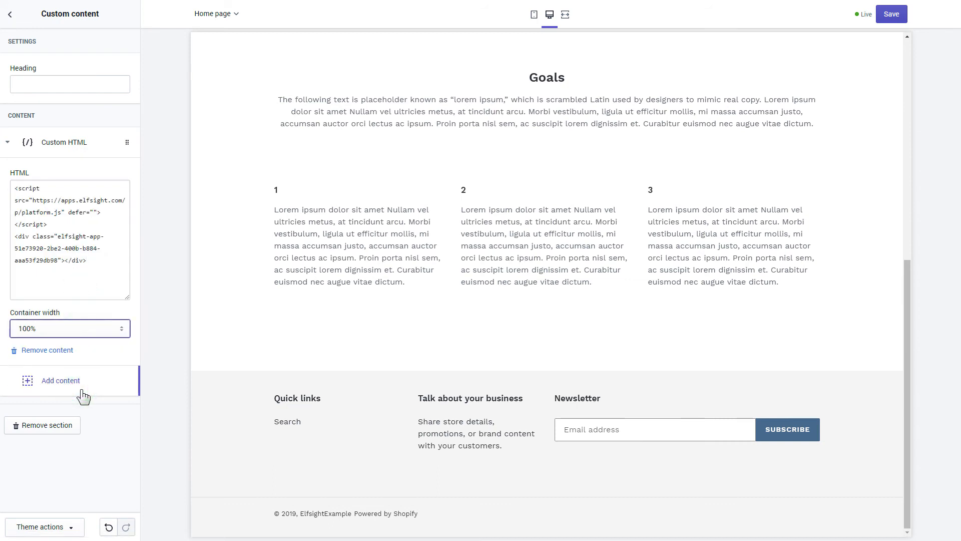
click(891, 13)
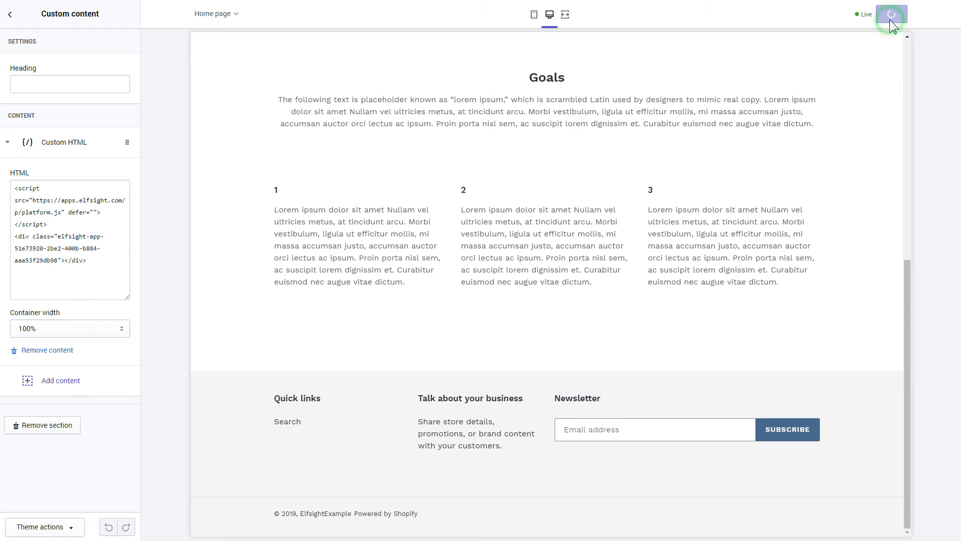
click(890, 14)
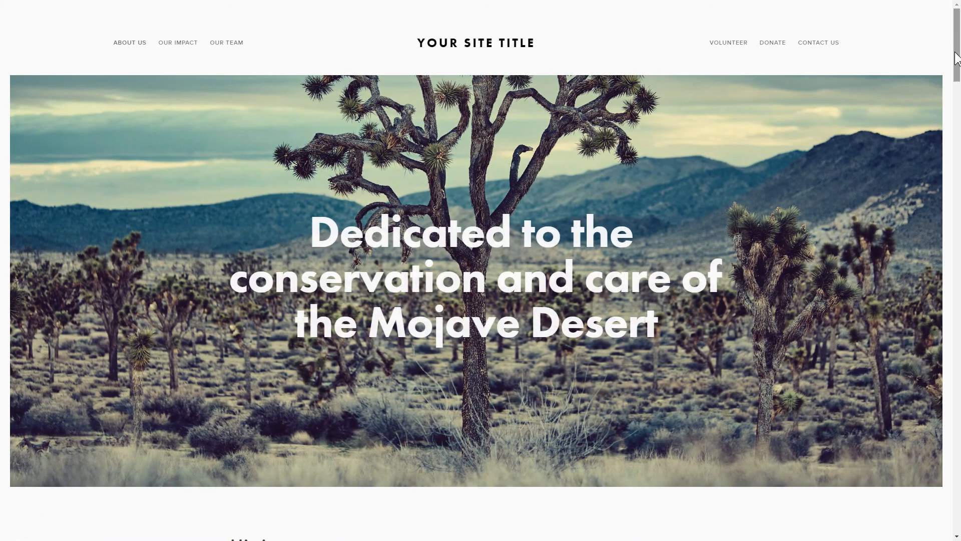
Scroll the storefront down to the embedded PDF viewer and zoom into the document
scroll(down, 3)
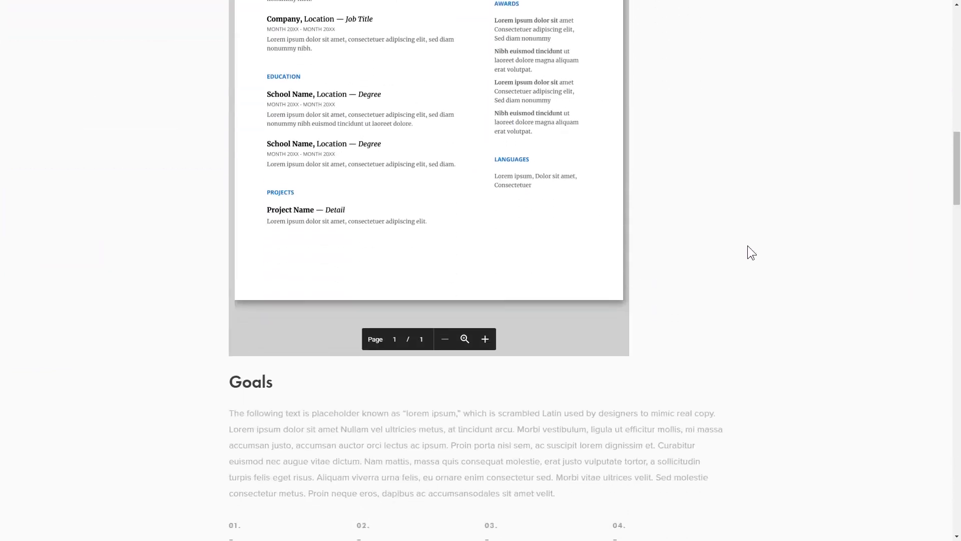
click(484, 339)
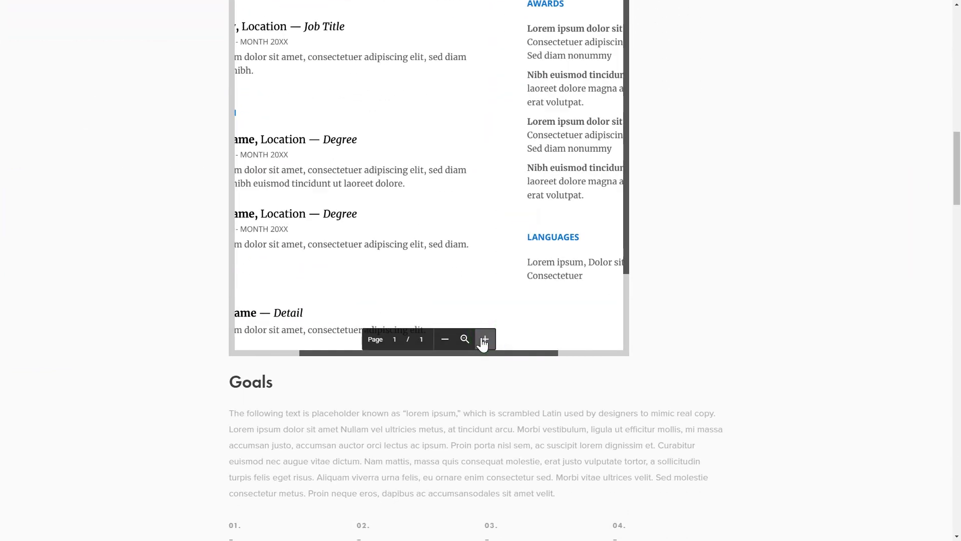